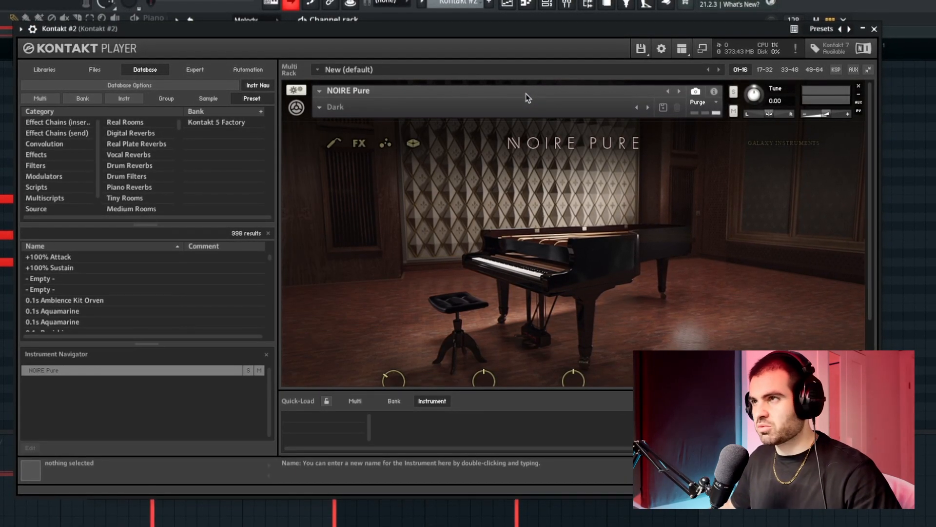
Close the Noire Pure piano and show the Kontakt instance loaded with Session Strings 2
{"action": "left_click", "coordinate": [874, 28]}
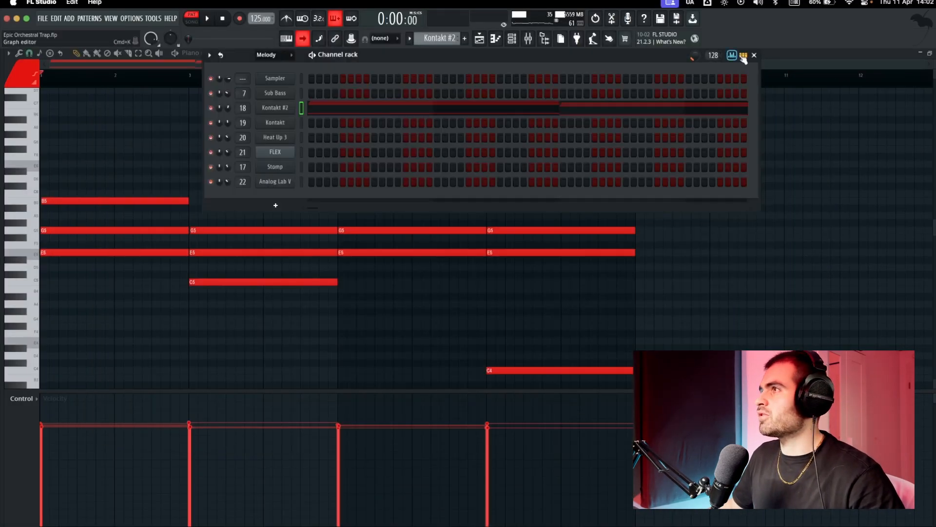
{"action": "left_click", "coordinate": [754, 54]}
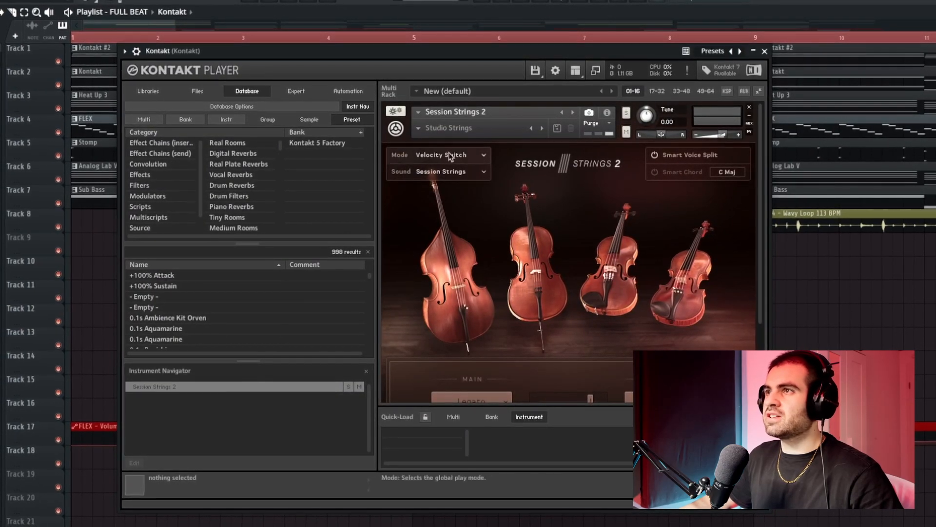
Show the string part's sustained chord notes before bringing up Heat Up 3's Full Choir preset
{"action": "left_click", "coordinate": [763, 51]}
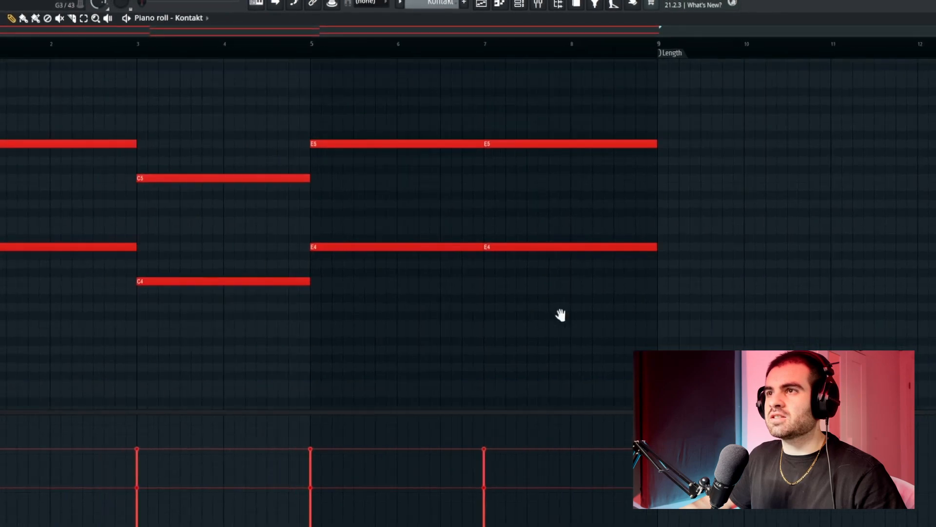
{"action": "scroll", "scroll_direction": "down", "scroll_amount": 3}
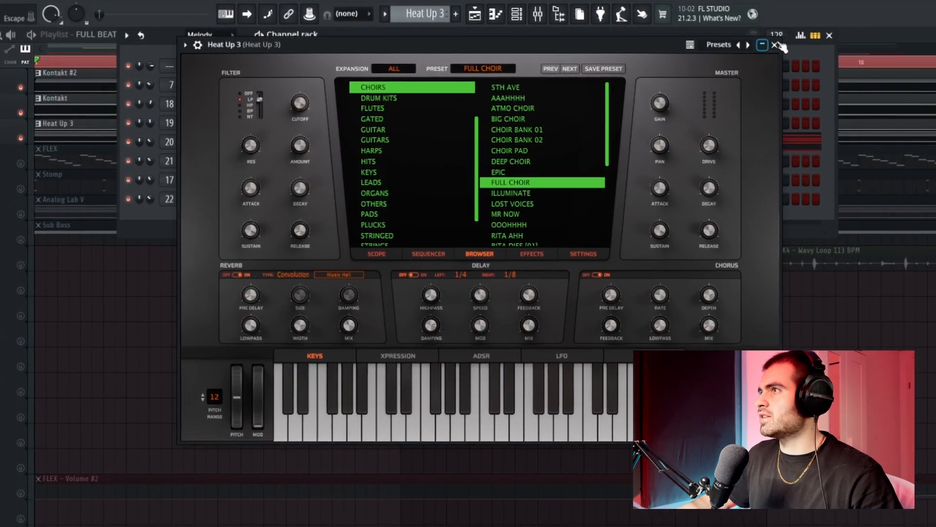
Close the choir window to reveal the FLEX Essential Guitars Dark Star Metal Feedback preset
{"action": "left_click", "coordinate": [776, 45]}
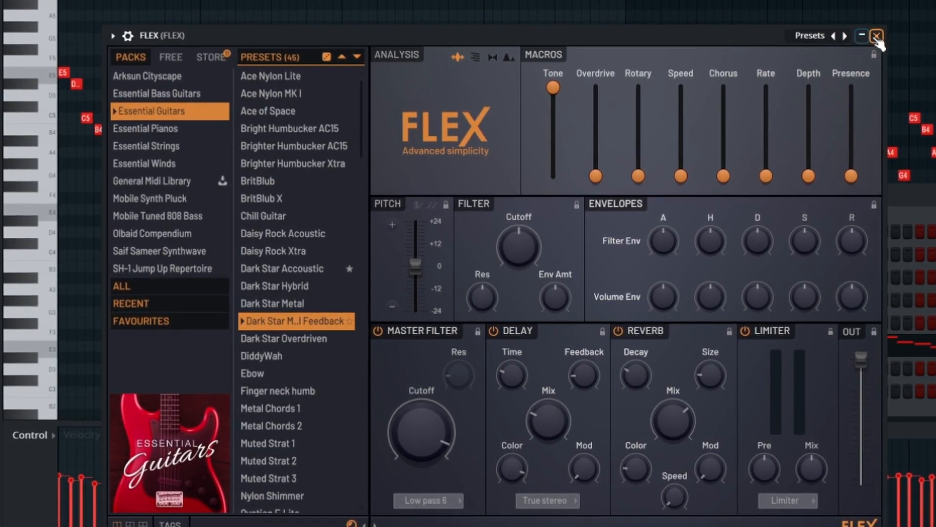
Close FLEX and show the Sub Bass channel's Analog Lab Intro with Gritty Sub Bass
{"action": "left_click", "coordinate": [876, 35]}
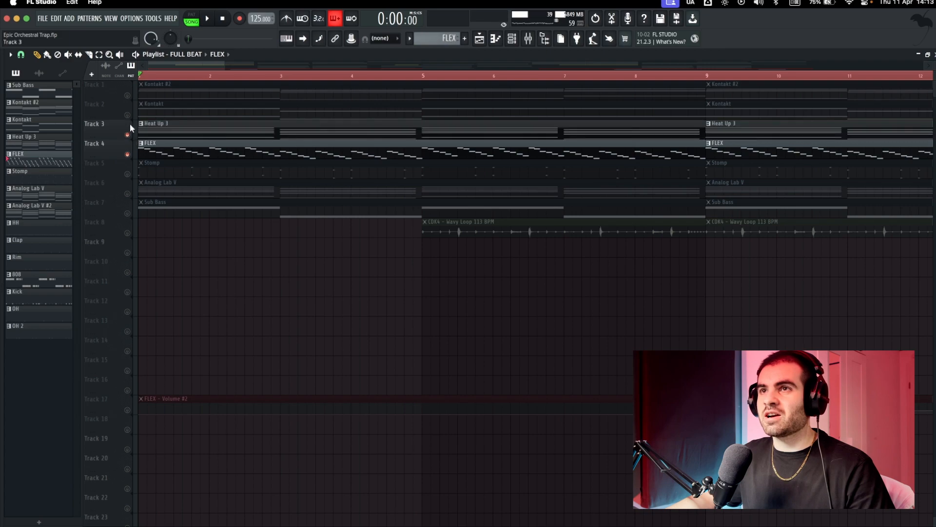
{"action": "left_click", "coordinate": [207, 18]}
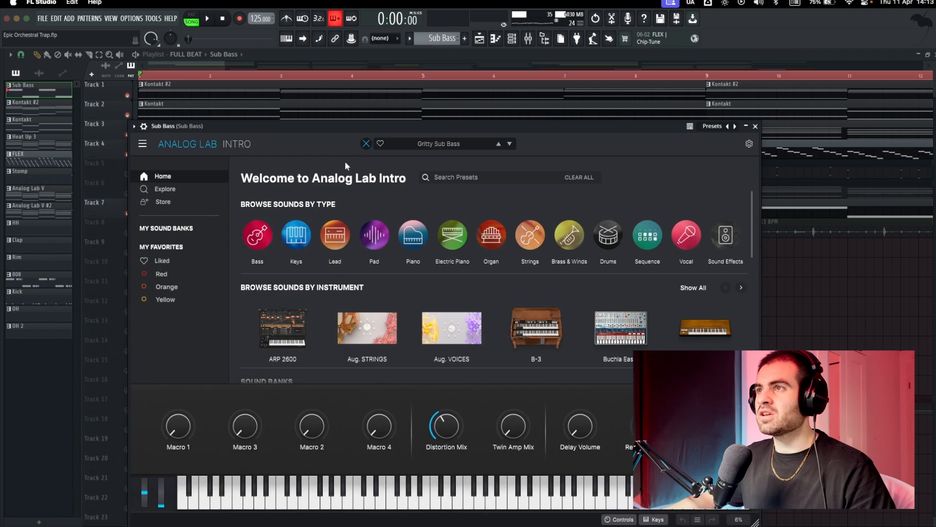
Close Analog Lab and show the Stomp channel's short repeated notes in the piano roll
{"action": "left_click", "coordinate": [164, 189]}
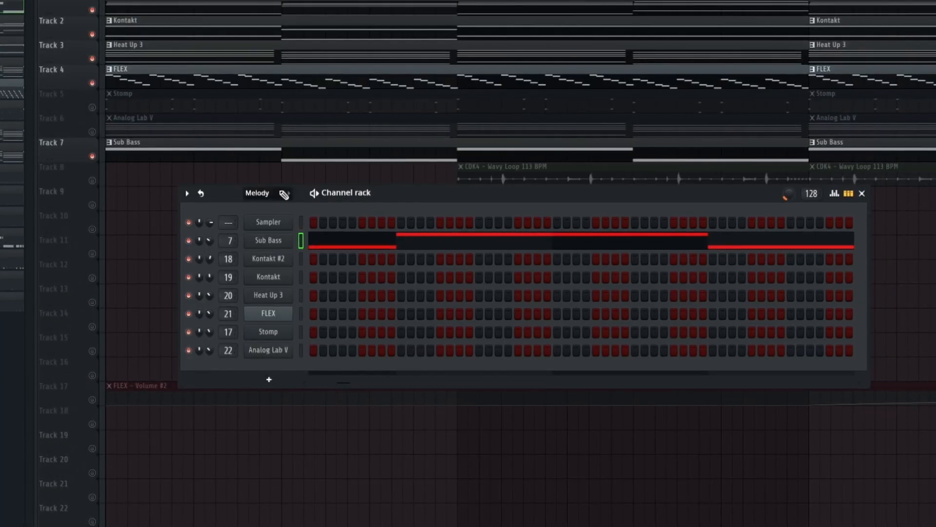
{"action": "double_click", "coordinate": [267, 240]}
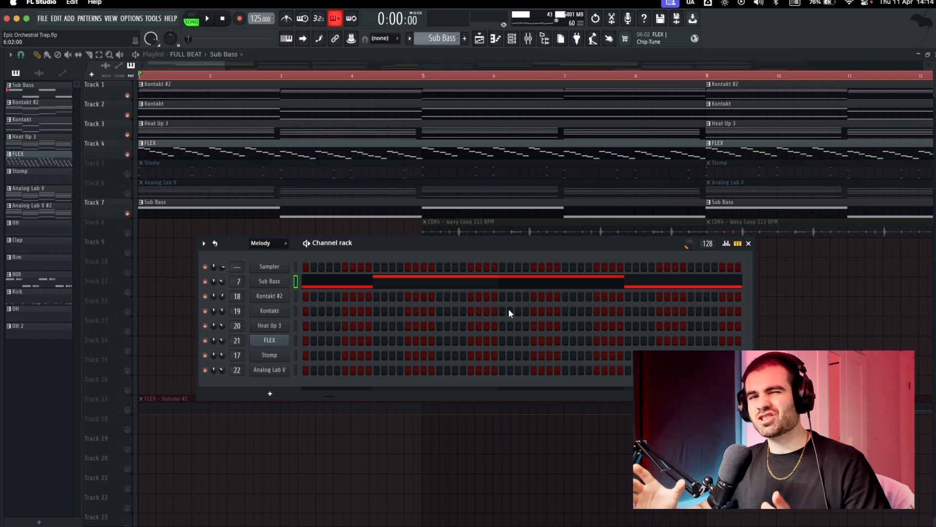
{"action": "mouse_move", "coordinate": [470, 323]}
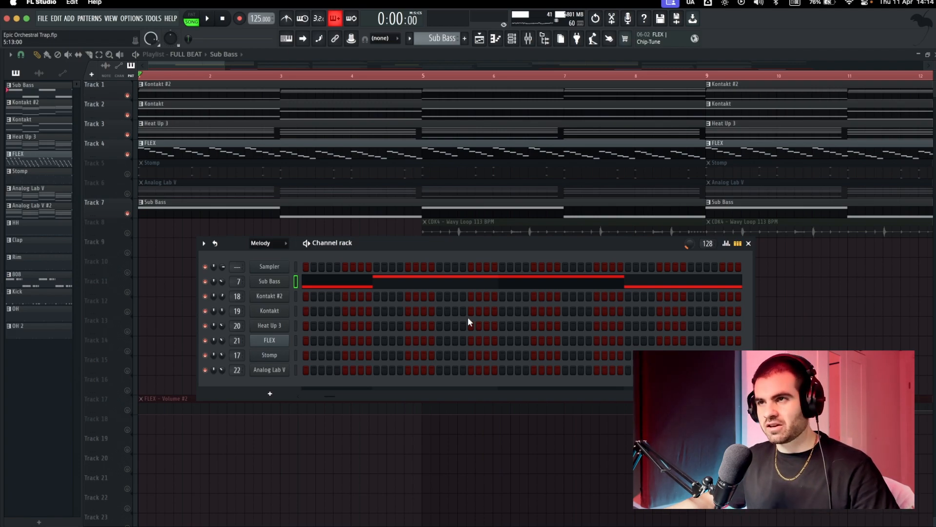
{"action": "left_click", "coordinate": [748, 243]}
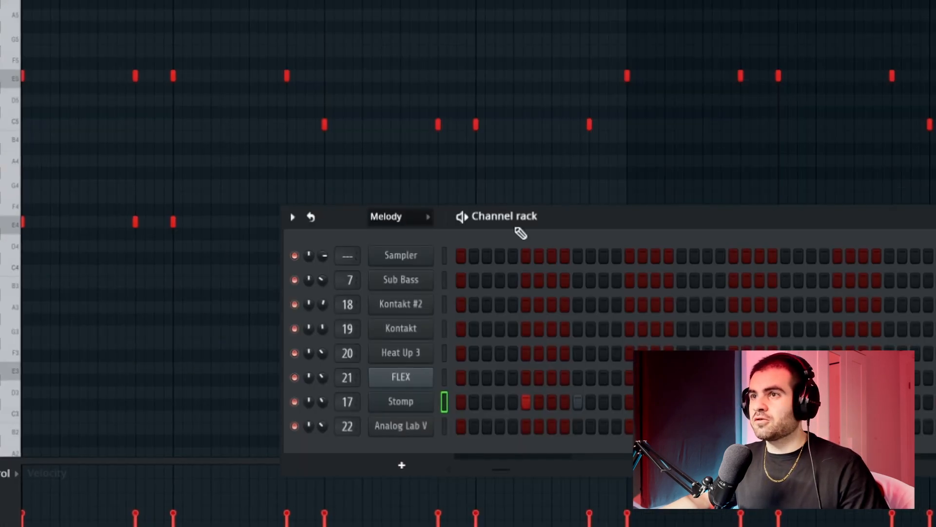
Audition the intro with the Wavy Loop track muted, then stop playback
{"action": "left_click", "coordinate": [400, 401]}
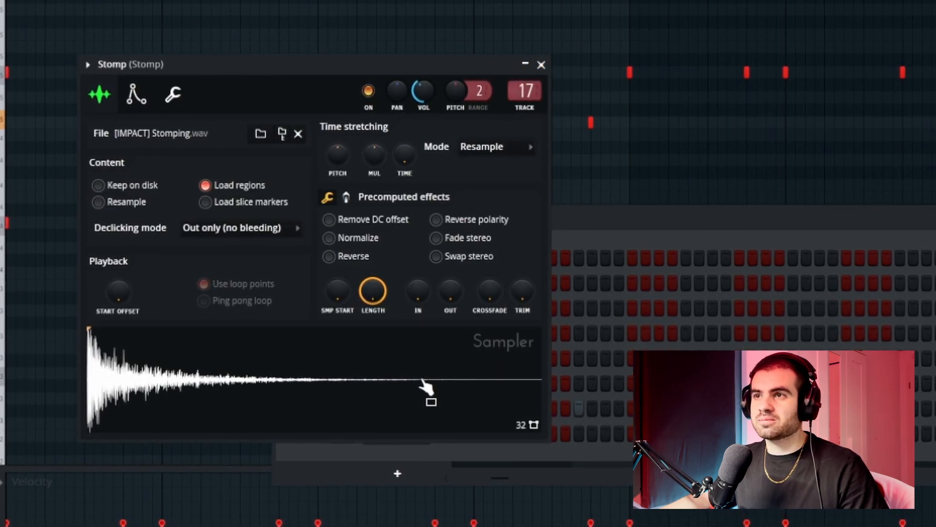
{"action": "left_click", "coordinate": [541, 65]}
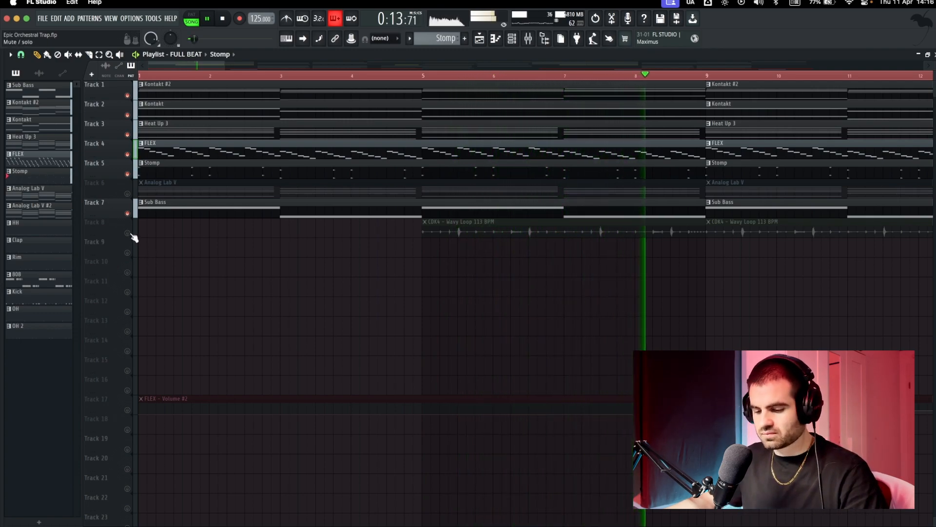
{"action": "left_click", "coordinate": [223, 18]}
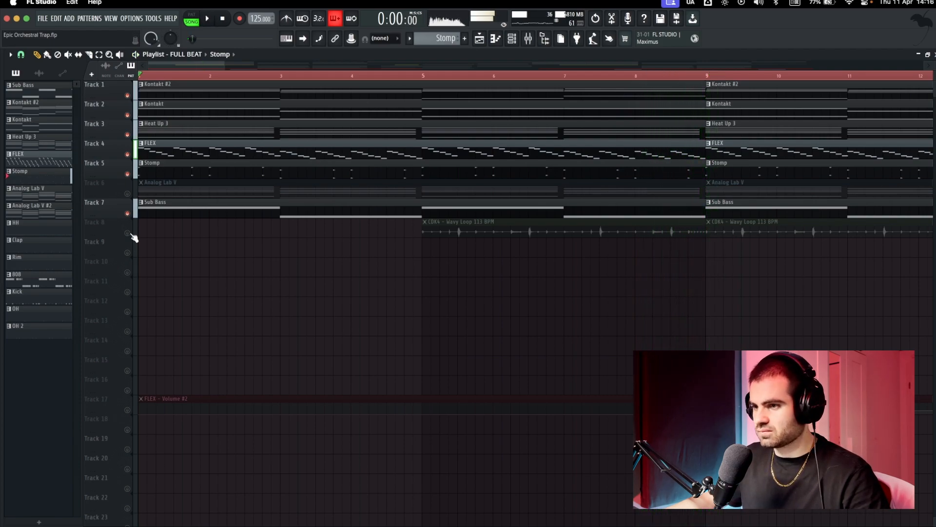
Review the Wavy Loop clip's Audio Clip settings and close the window
{"action": "left_click", "coordinate": [501, 221]}
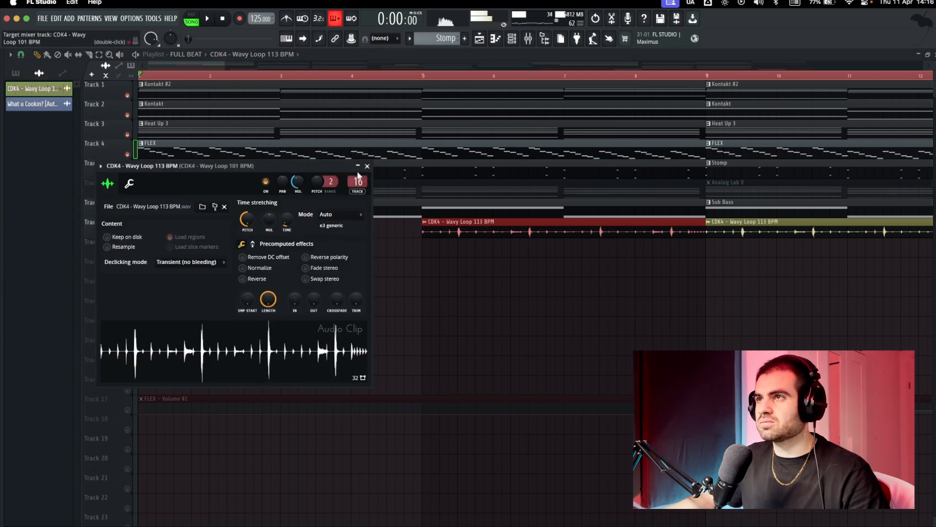
{"action": "mouse_move", "coordinate": [367, 166]}
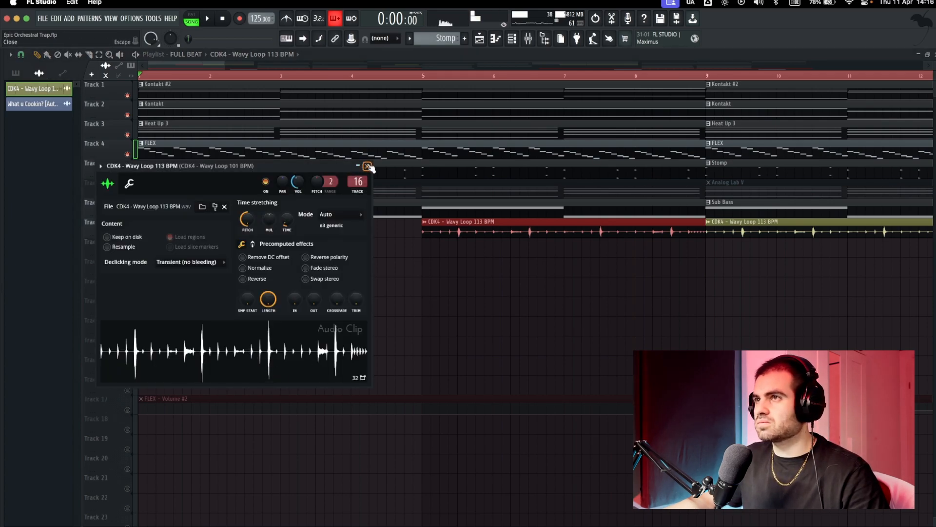
{"action": "left_click", "coordinate": [367, 165]}
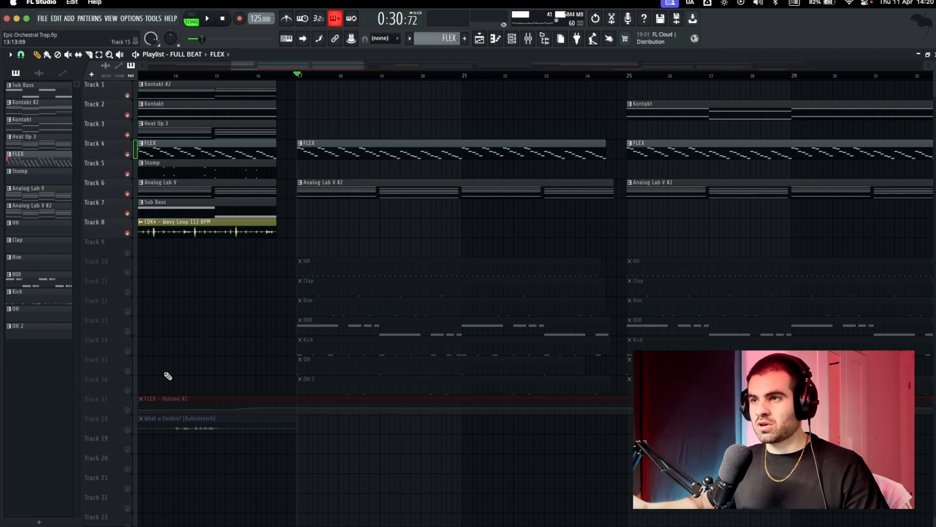
Unmute the HH, Clap, Rim, OH and OH 2 drop patterns and show the Kick's C5 notes
{"action": "left_click", "coordinate": [206, 17]}
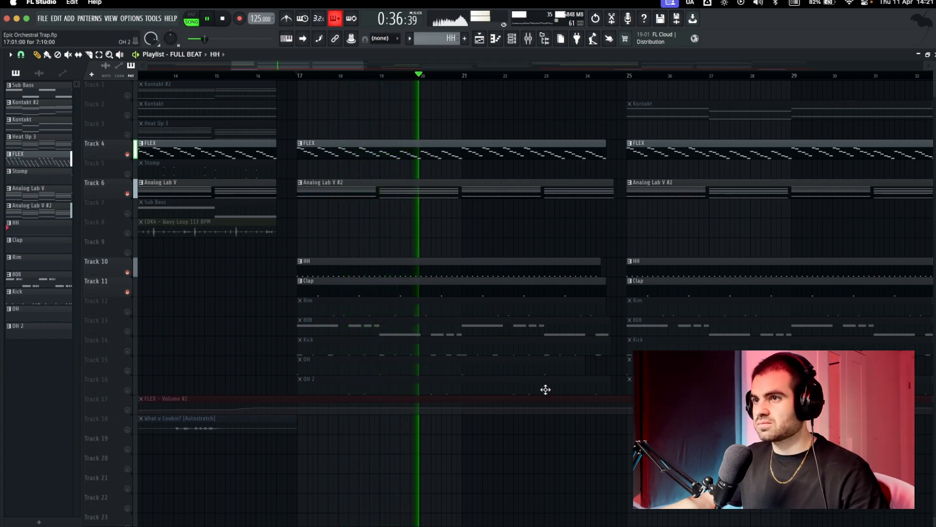
{"action": "left_click", "coordinate": [207, 18]}
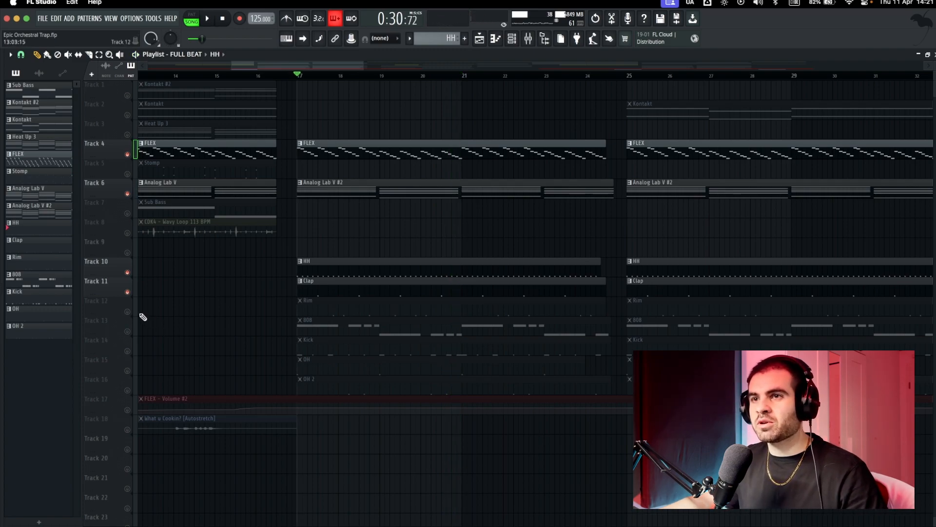
{"action": "left_click", "coordinate": [206, 18]}
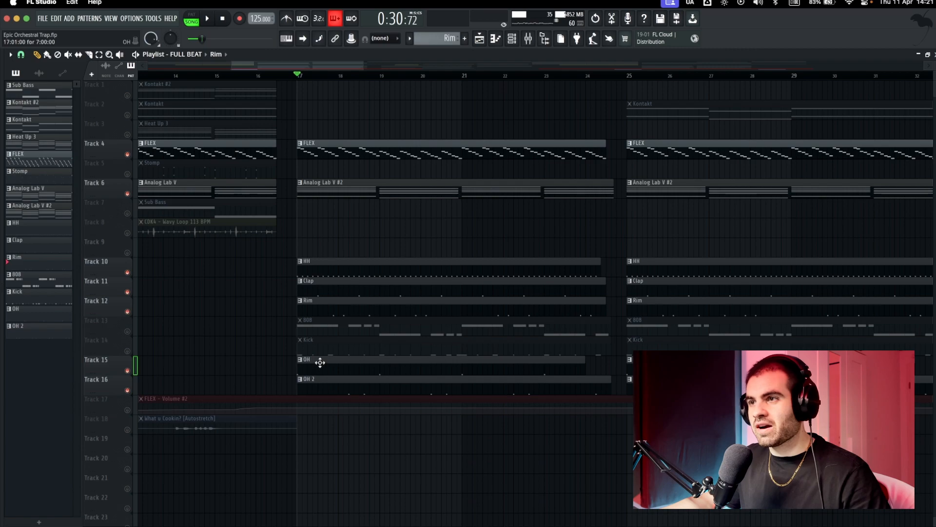
{"action": "double_click", "coordinate": [306, 359]}
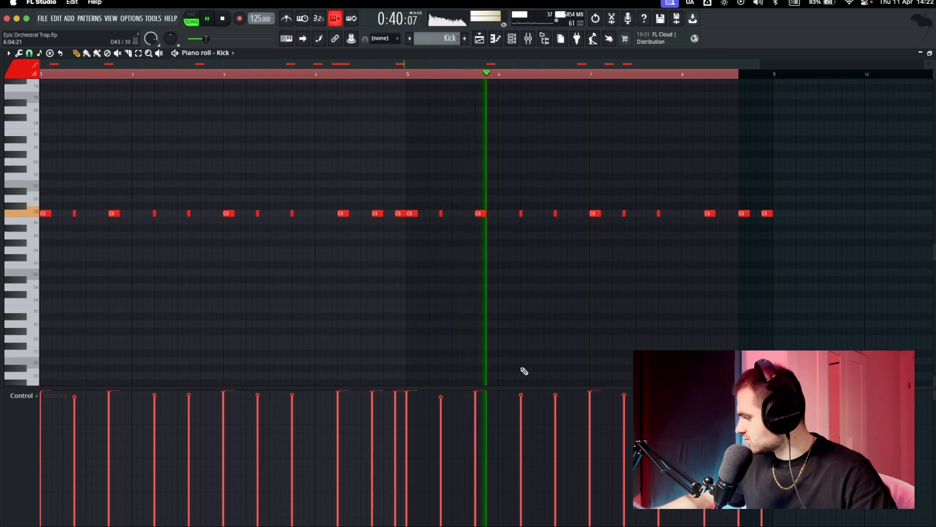
{"action": "mouse_move", "coordinate": [709, 288]}
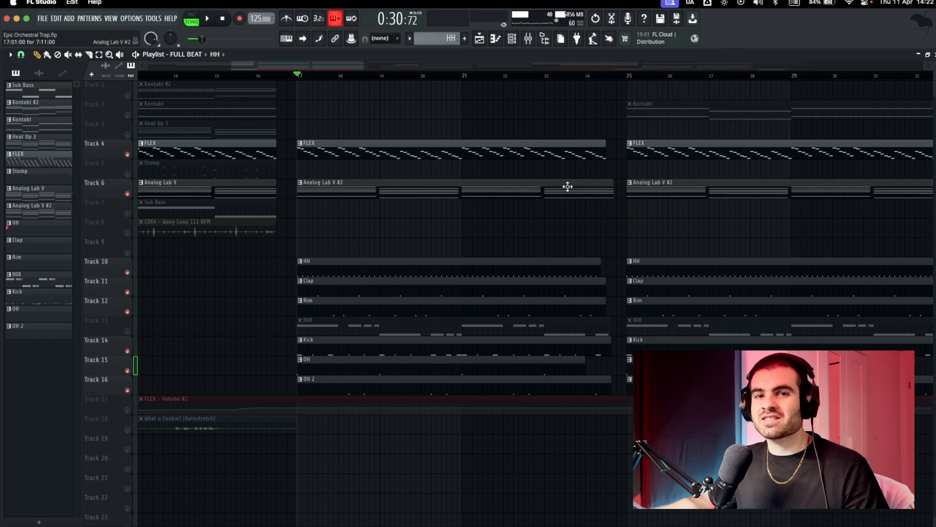
{"action": "mouse_move", "coordinate": [328, 334]}
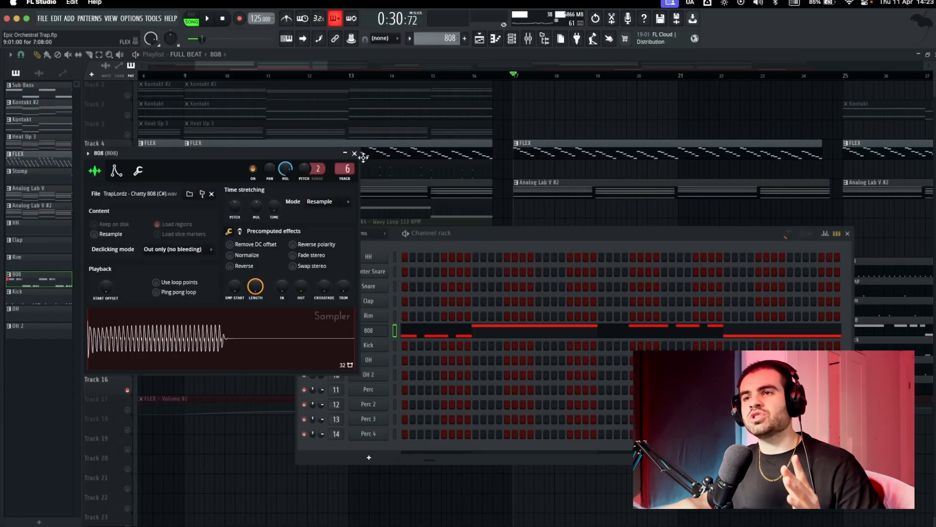
Close the Chatty 808 sampler settings to return to the drum channel rack
{"action": "left_click", "coordinate": [353, 154]}
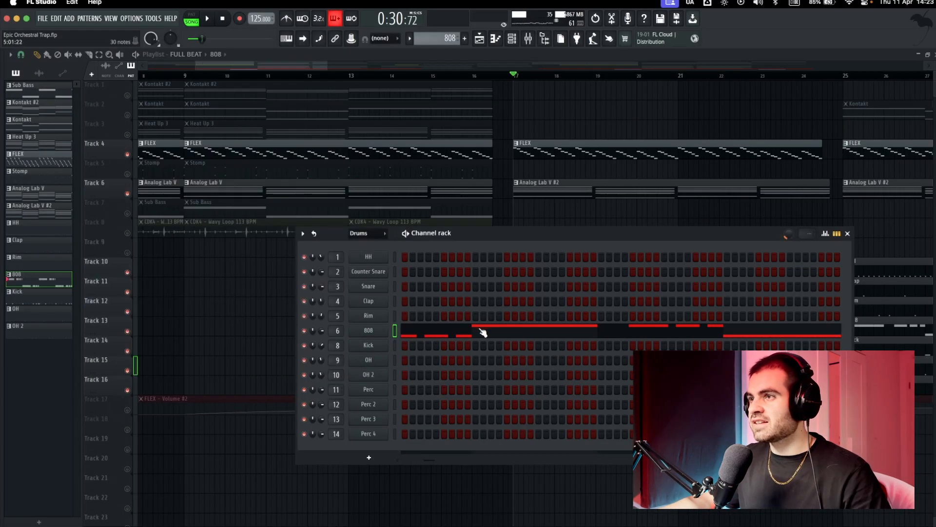